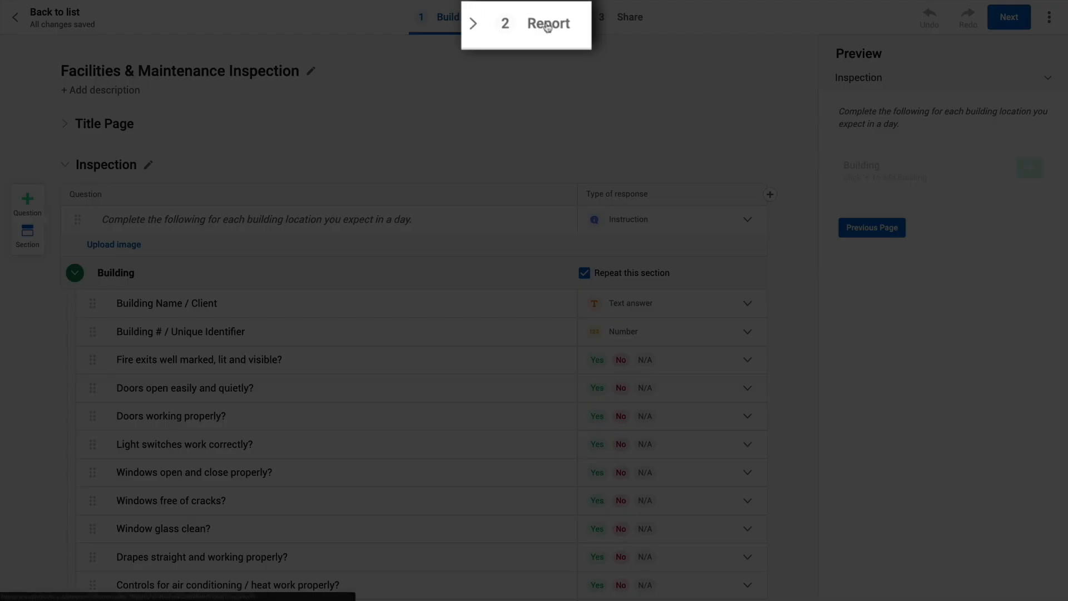
Move the Facilities & Maintenance Inspection template to its Report step to see report preferences.
{"action": "left_click", "coordinate": [542, 17]}
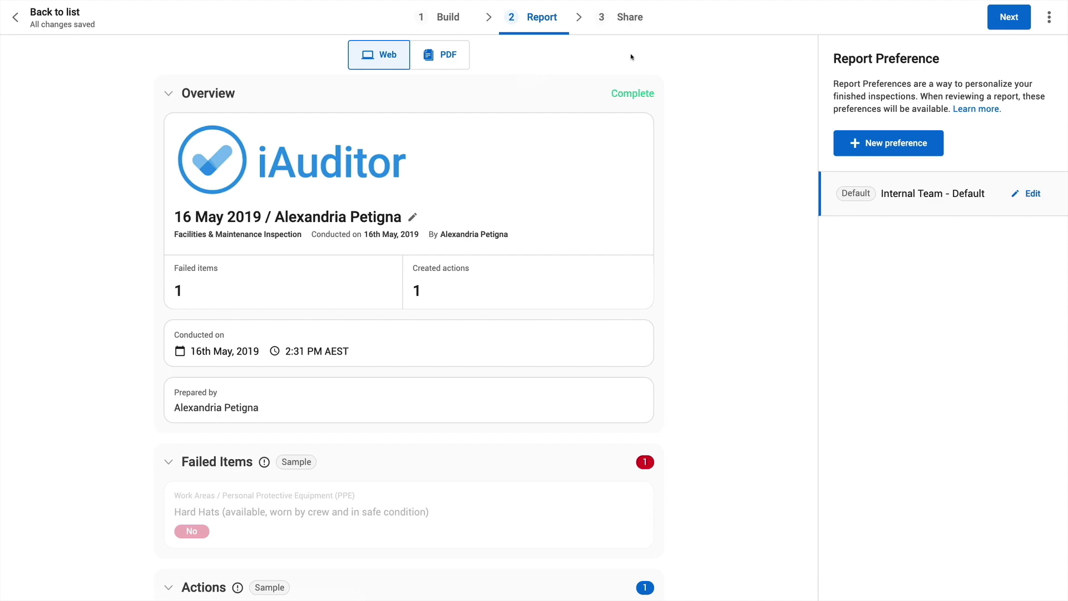
{"action": "left_click", "coordinate": [888, 143]}
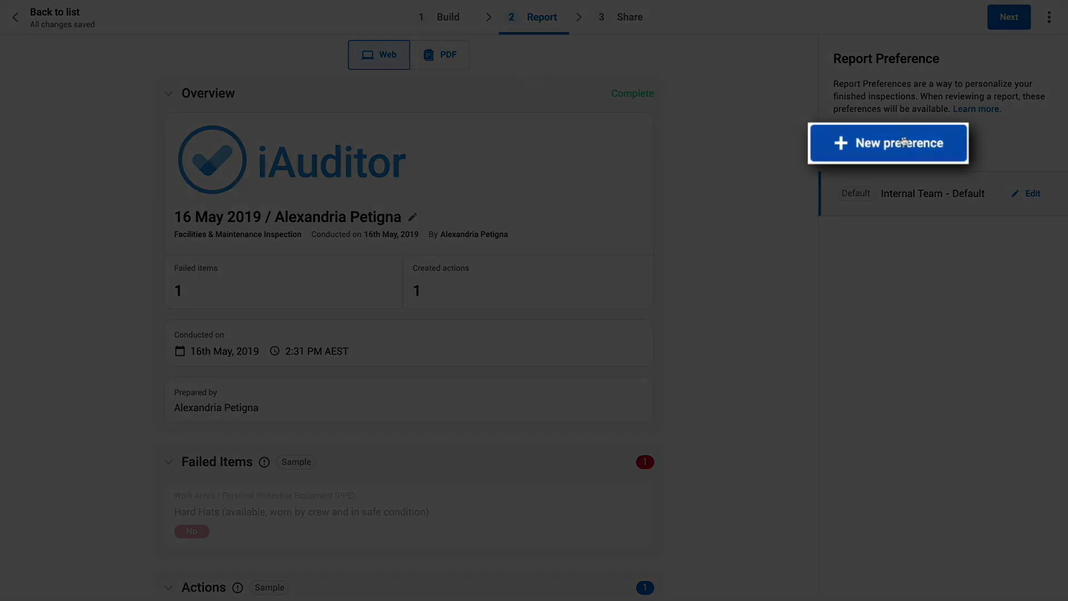
Create a new report preference named 'External Contractor View'.
{"action": "left_click", "coordinate": [888, 143]}
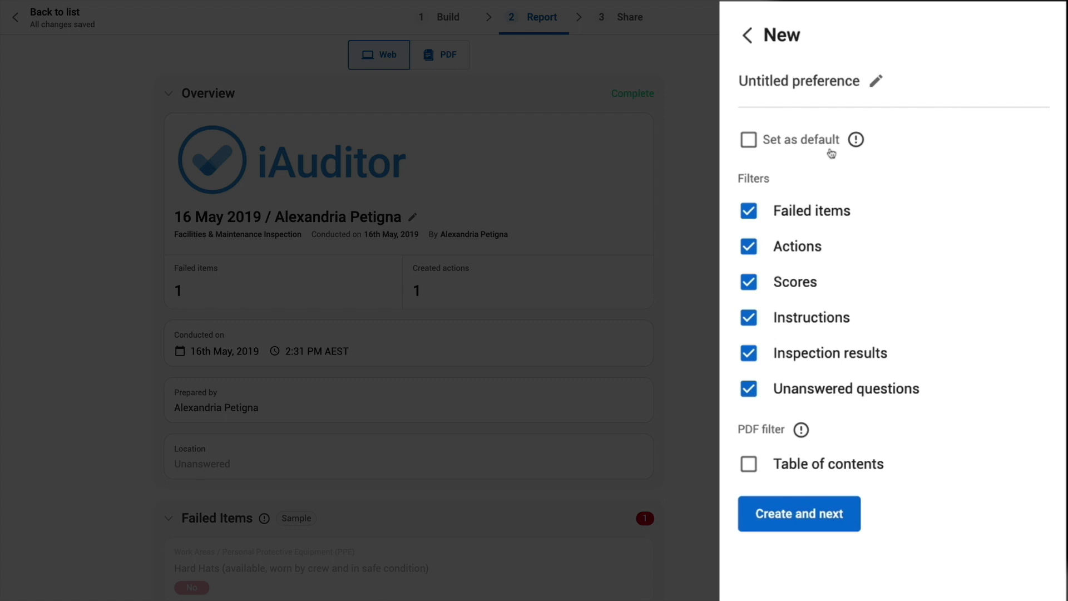
{"action": "mouse_move", "coordinate": [812, 85]}
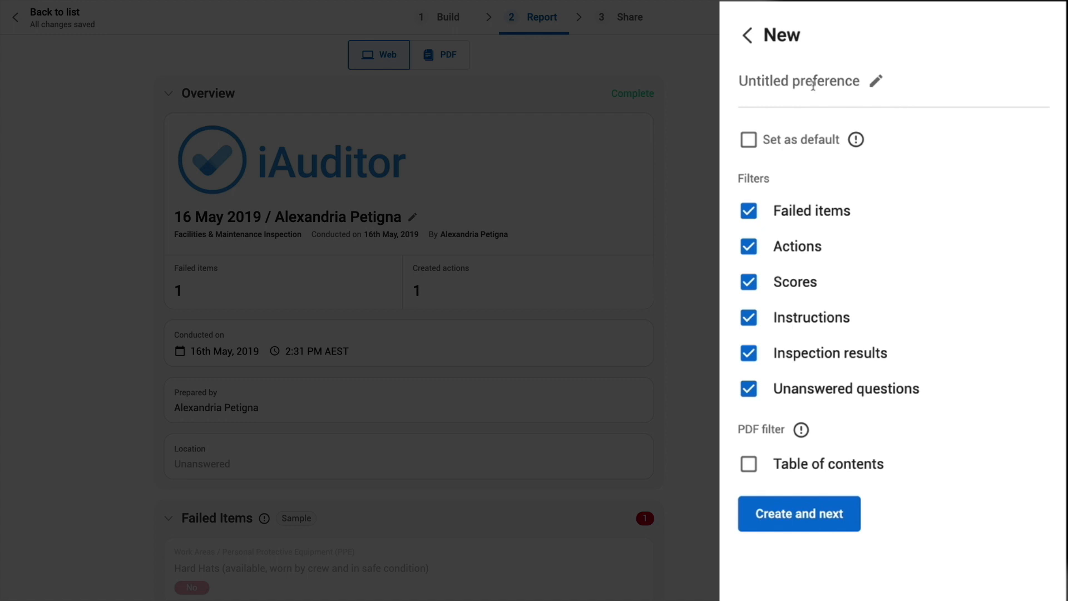
{"action": "left_click", "coordinate": [878, 82]}
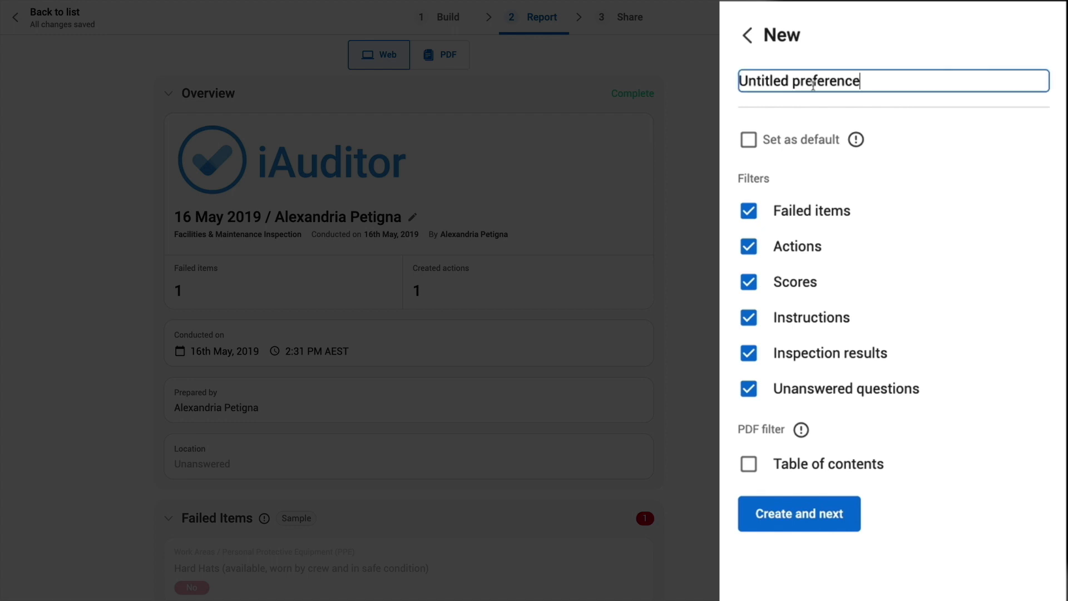
{"action": "type", "text": "External Contractor View"}
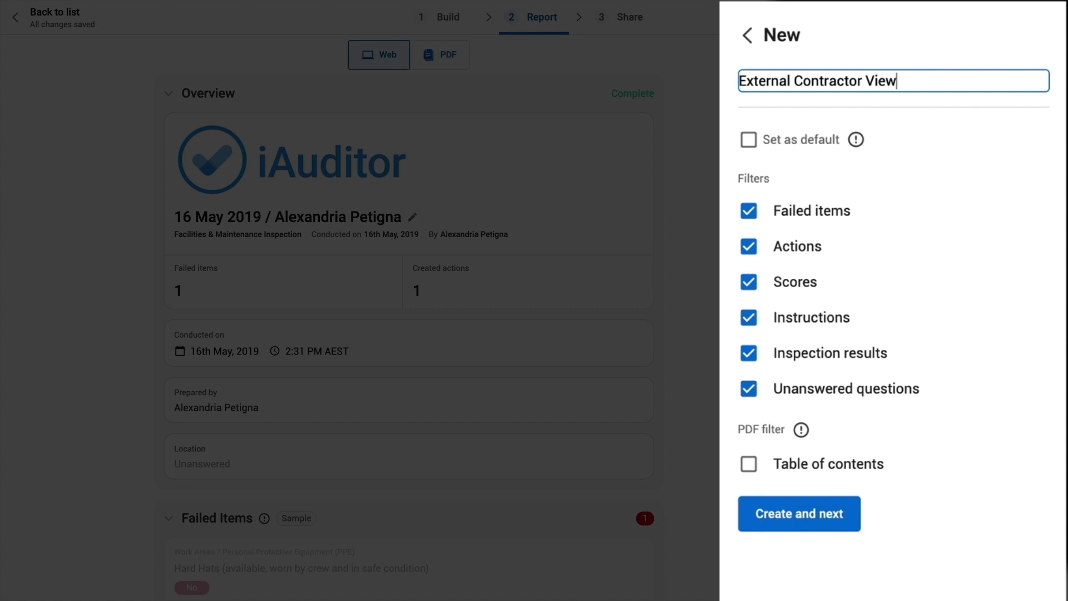
Uncheck Failed items, Scores and Instructions, keeping Actions and Inspection results checked.
{"action": "left_click", "coordinate": [748, 211]}
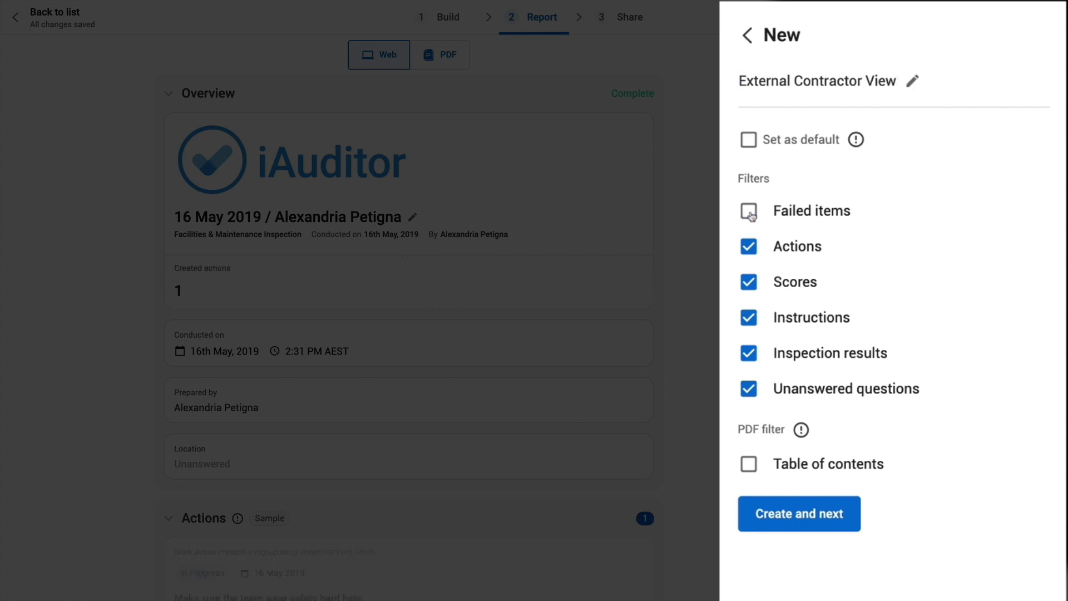
{"action": "left_click", "coordinate": [748, 282]}
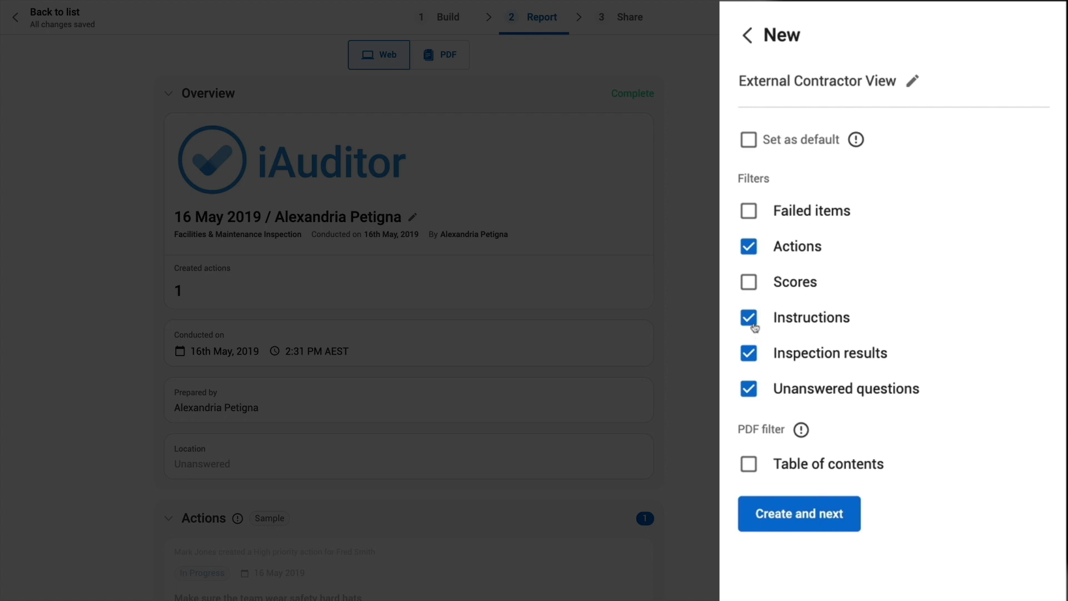
{"action": "left_click", "coordinate": [749, 389]}
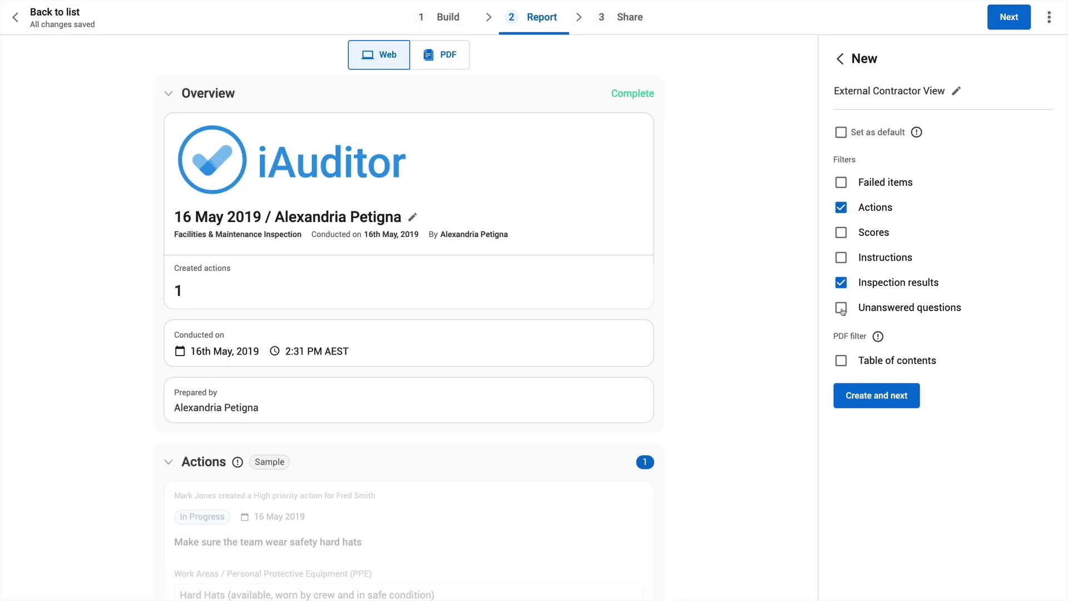
{"action": "left_click", "coordinate": [841, 182]}
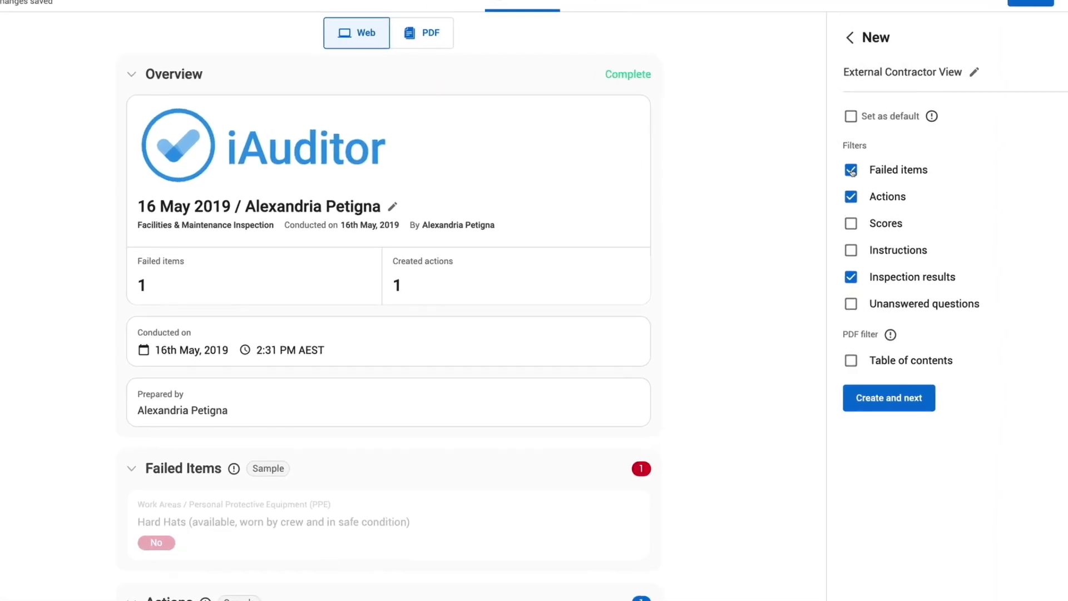
{"action": "left_click", "coordinate": [851, 170]}
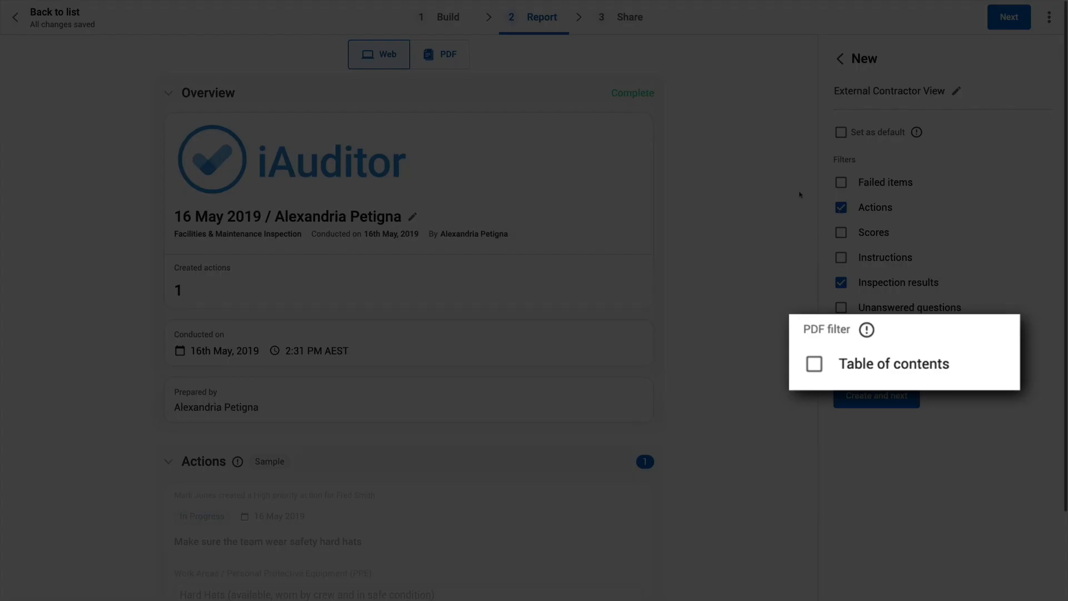
{"action": "mouse_move", "coordinate": [680, 165]}
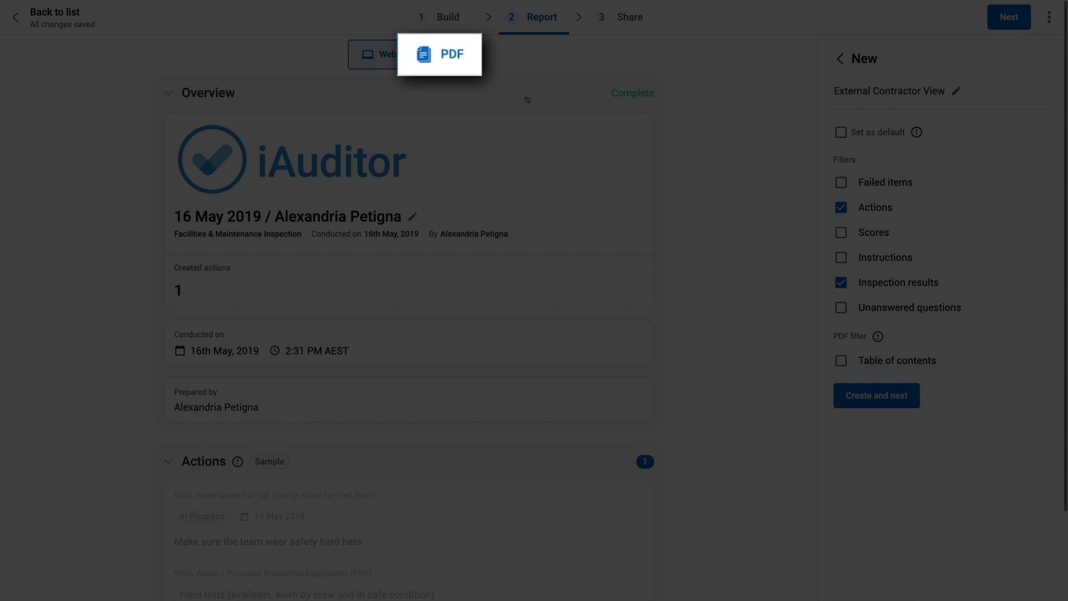
Enable 'Table of contents' for PDF reports via the PDF preview.
{"action": "left_click", "coordinate": [841, 361]}
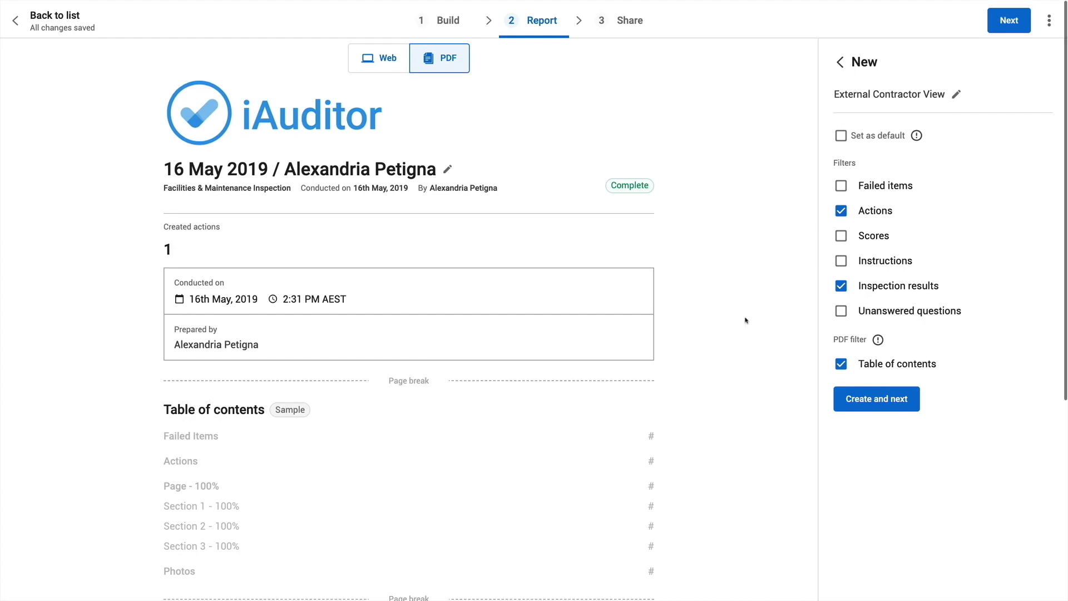
{"action": "left_click", "coordinate": [379, 57]}
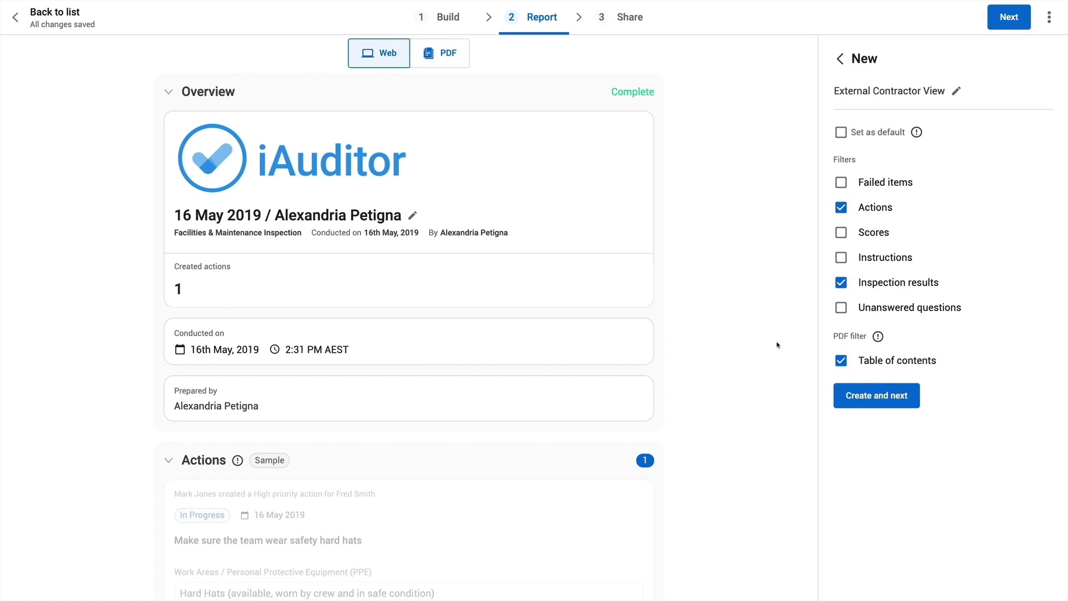
{"action": "left_click", "coordinate": [876, 395]}
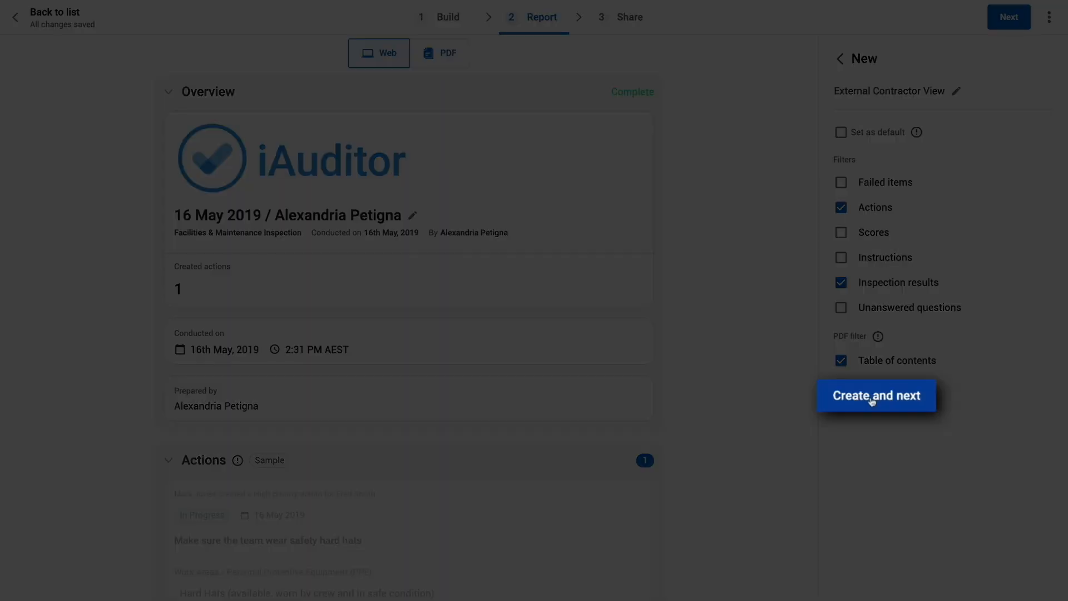
{"action": "left_click", "coordinate": [877, 395]}
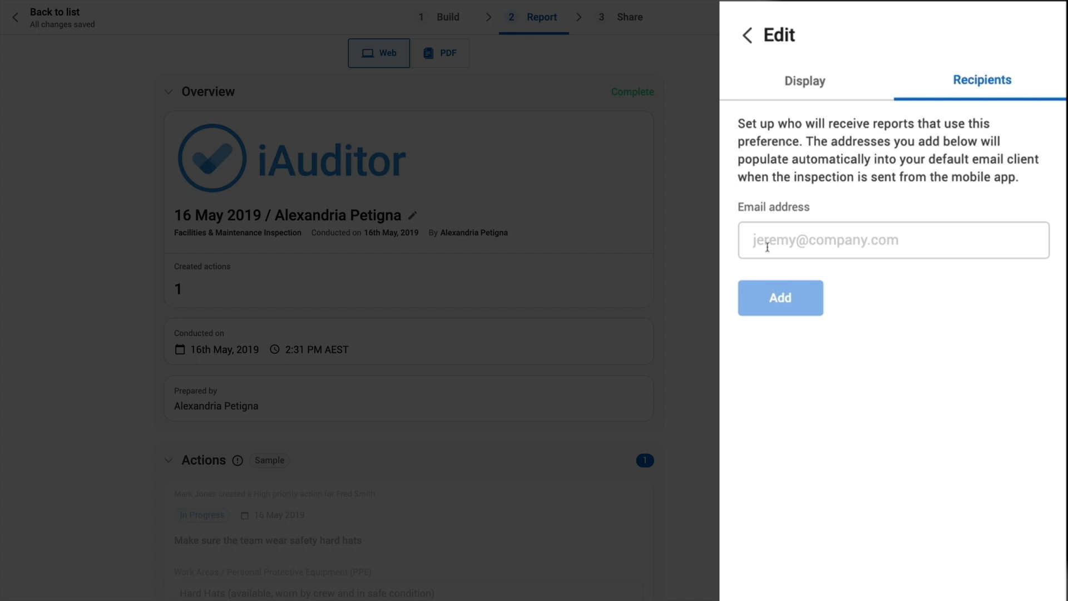
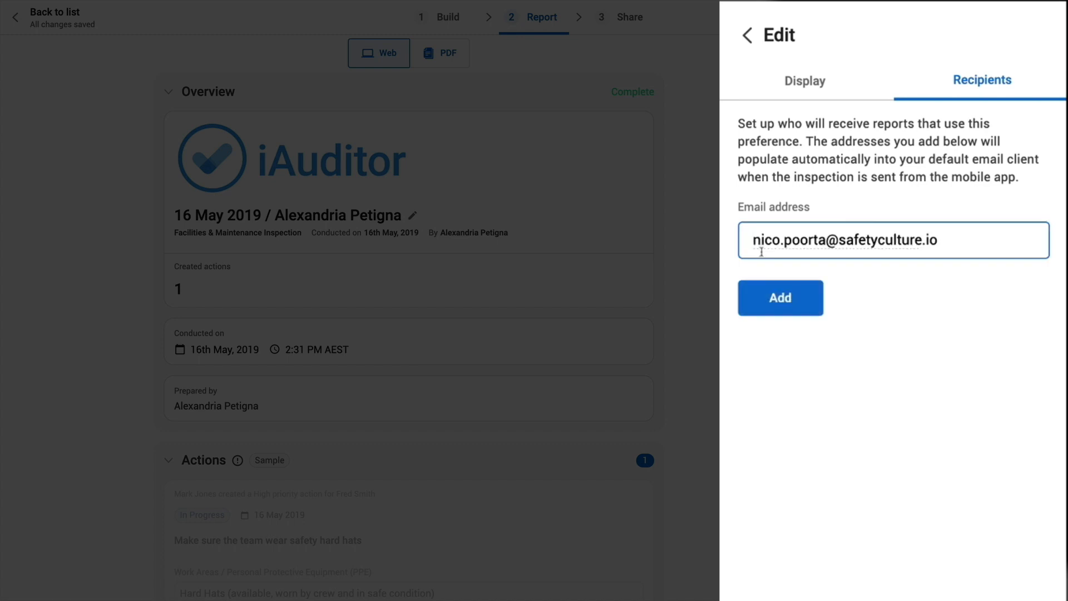
{"action": "mouse_move", "coordinate": [762, 294]}
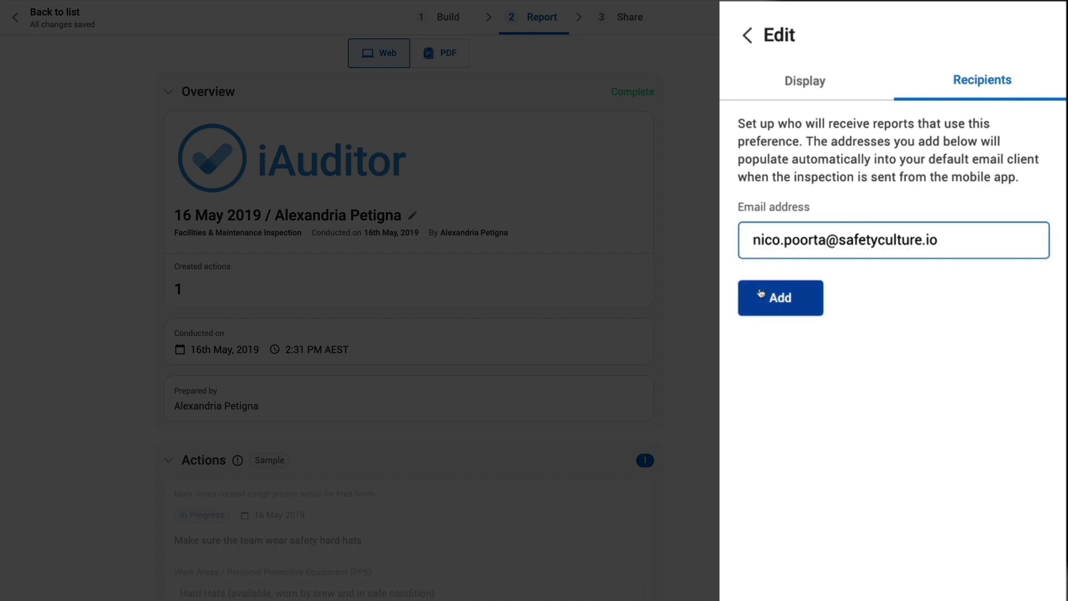
{"action": "left_click", "coordinate": [779, 298]}
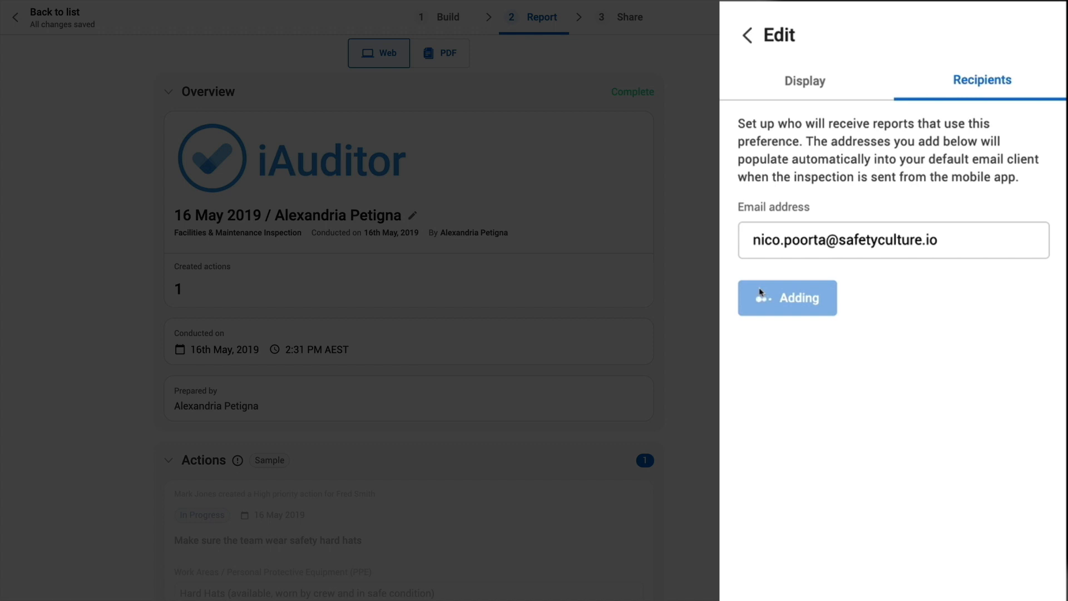
{"action": "left_click", "coordinate": [786, 298]}
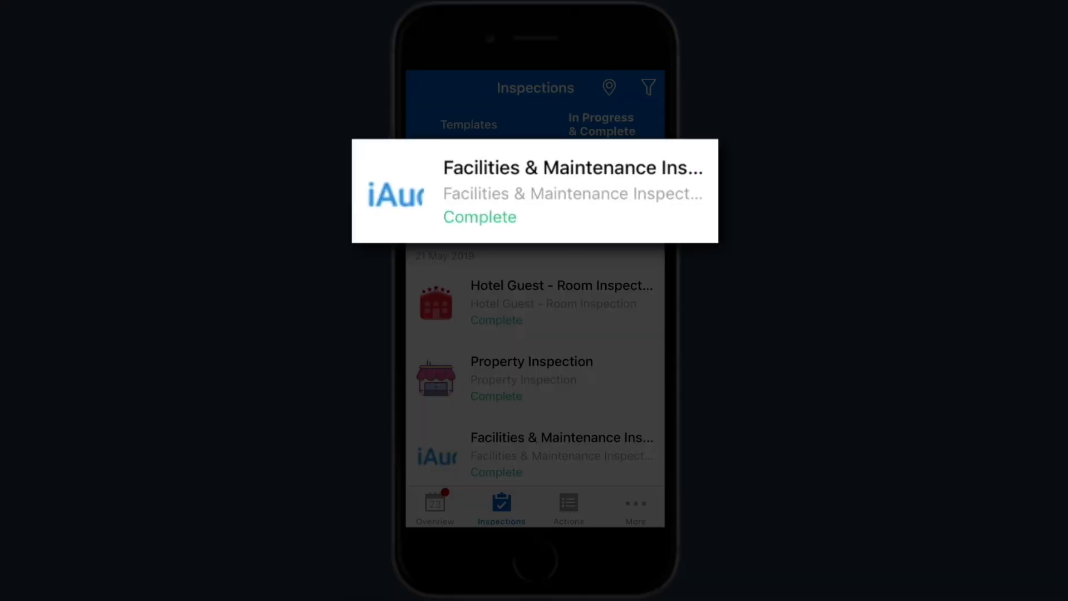
Apply External Contractor View to the mobile report preview and scroll through the result.
{"action": "left_click", "coordinate": [535, 191]}
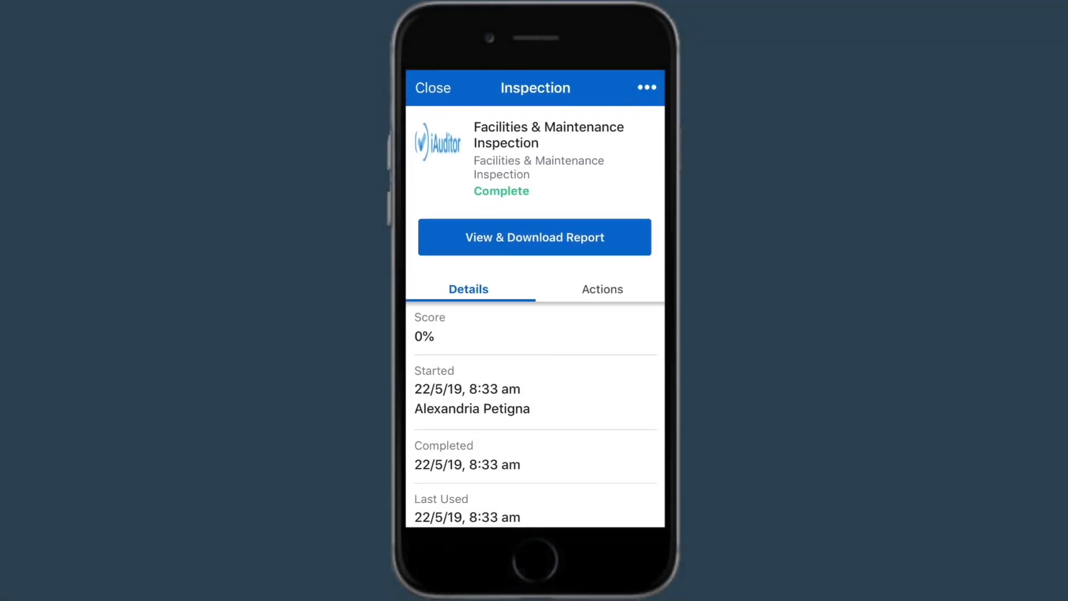
{"action": "left_click", "coordinate": [535, 237]}
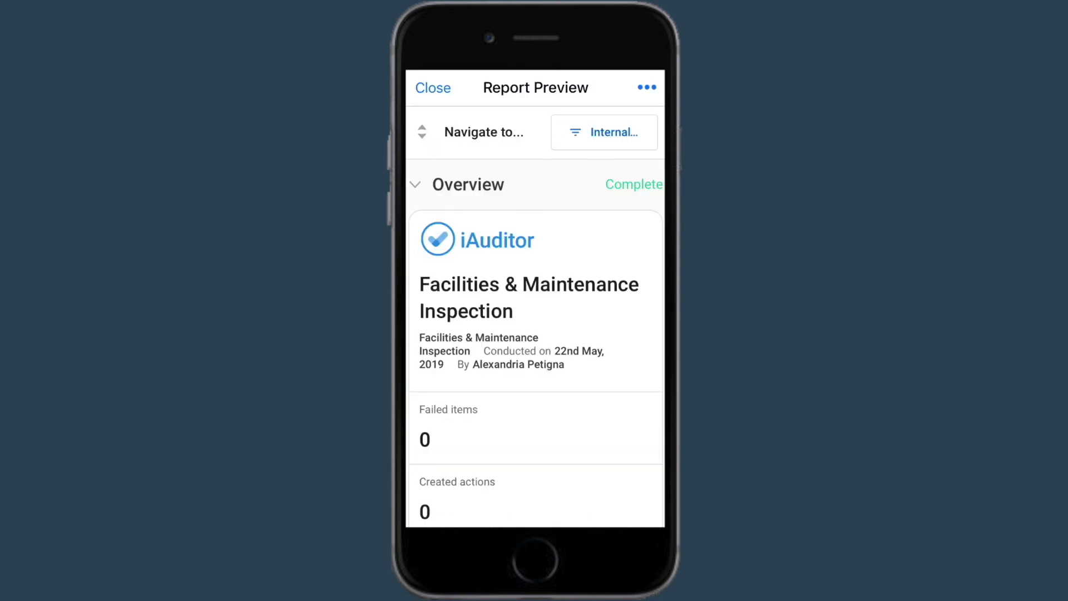
{"action": "left_click", "coordinate": [604, 133]}
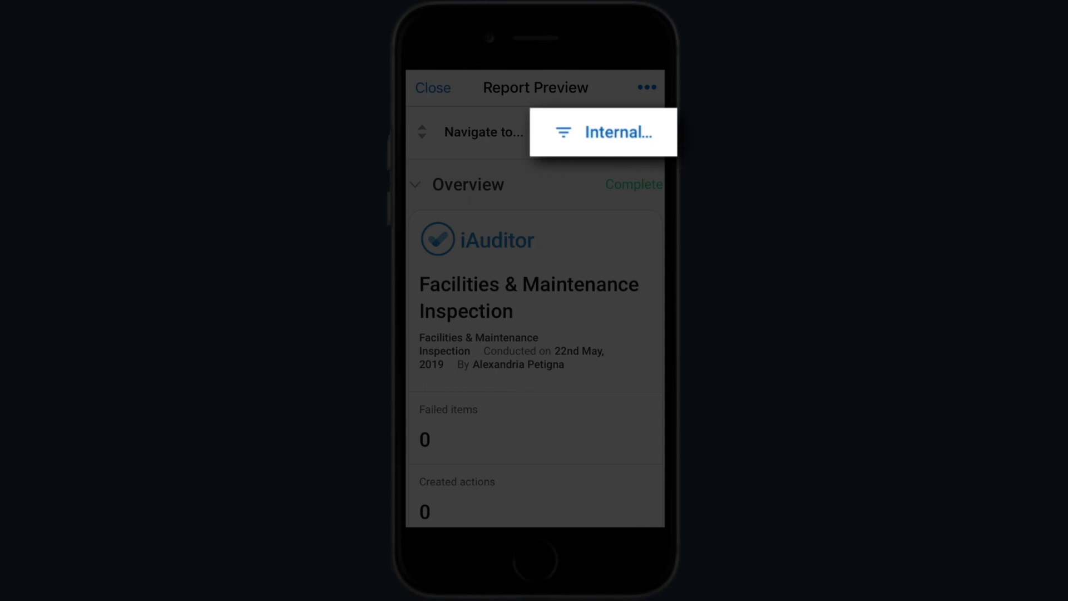
{"action": "left_click", "coordinate": [602, 131]}
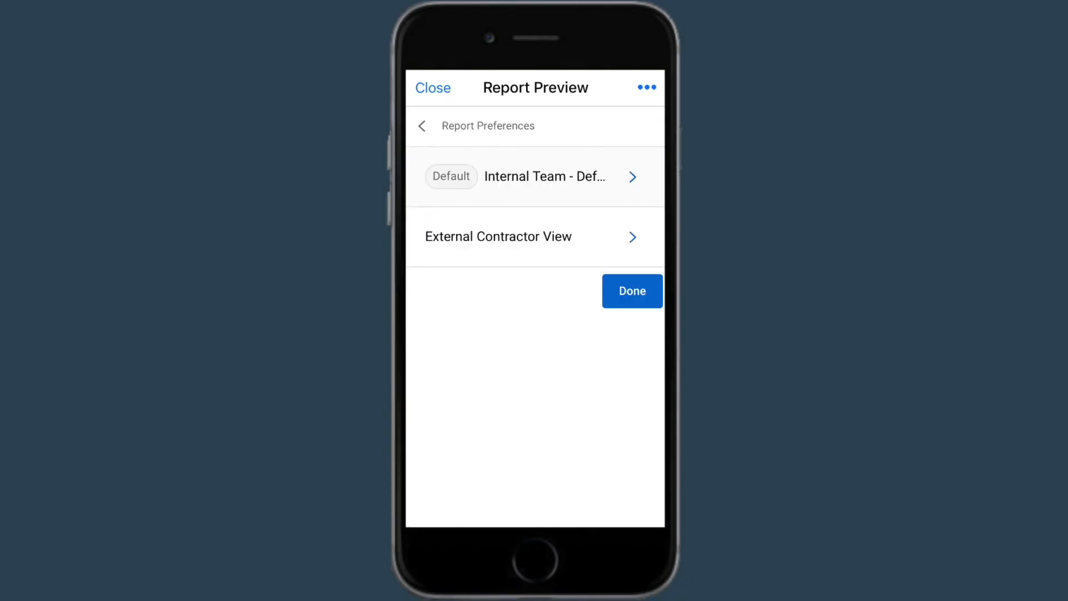
{"action": "left_click", "coordinate": [498, 236]}
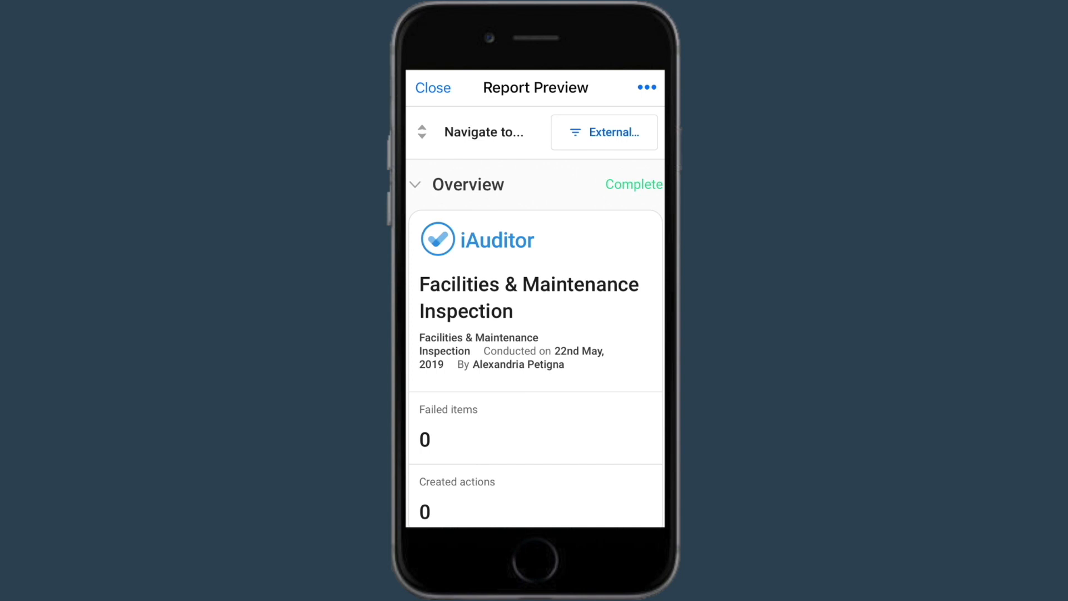
{"action": "scroll", "scroll_direction": "down", "scroll_amount": 3}
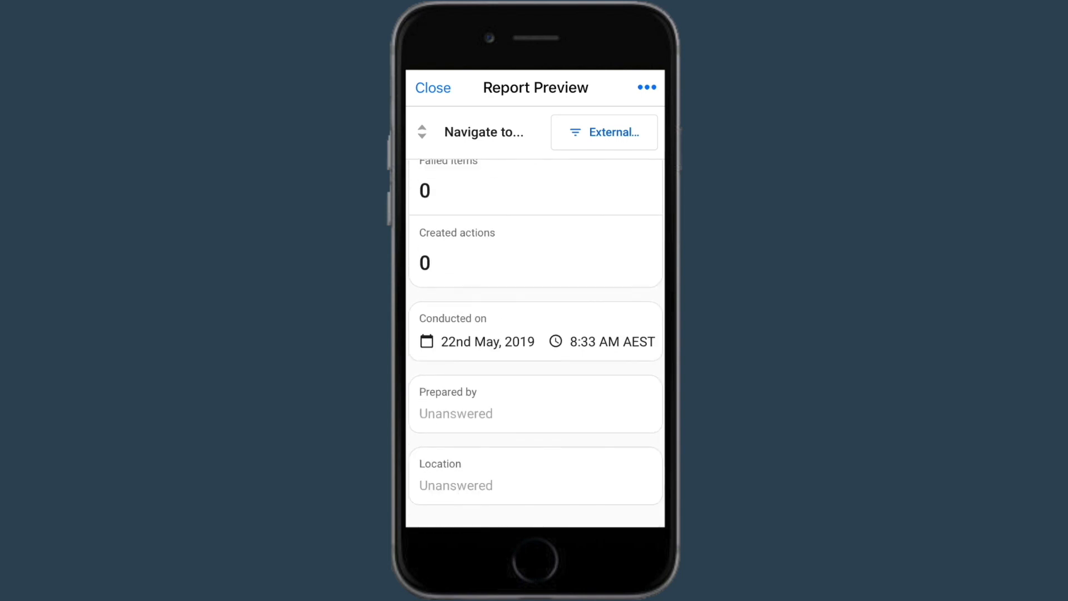
{"action": "scroll", "scroll_direction": "up", "scroll_amount": 3}
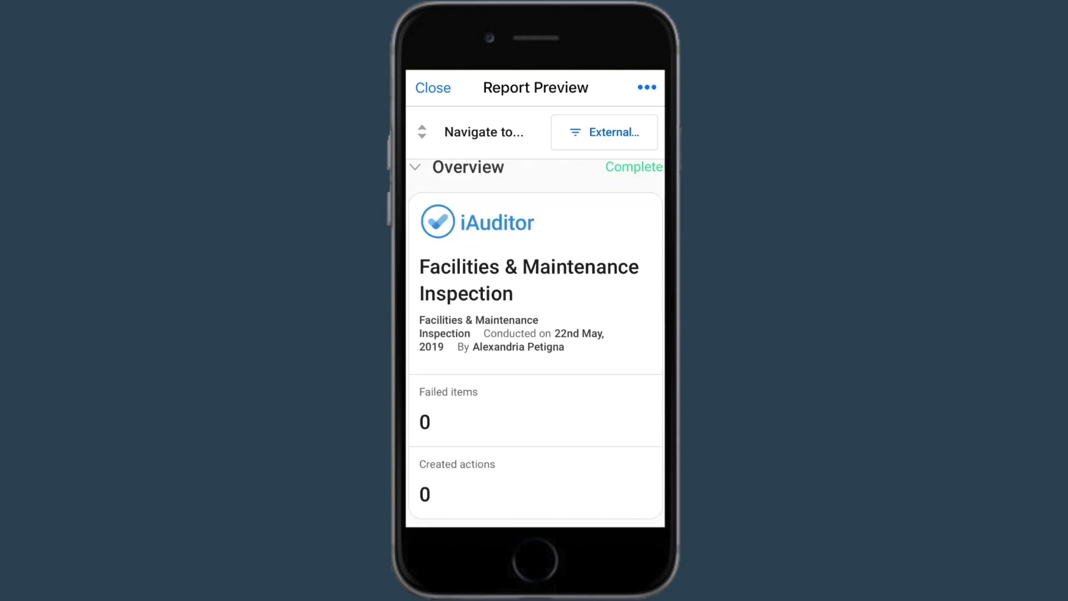
{"action": "scroll", "scroll_direction": "up", "scroll_amount": 3}
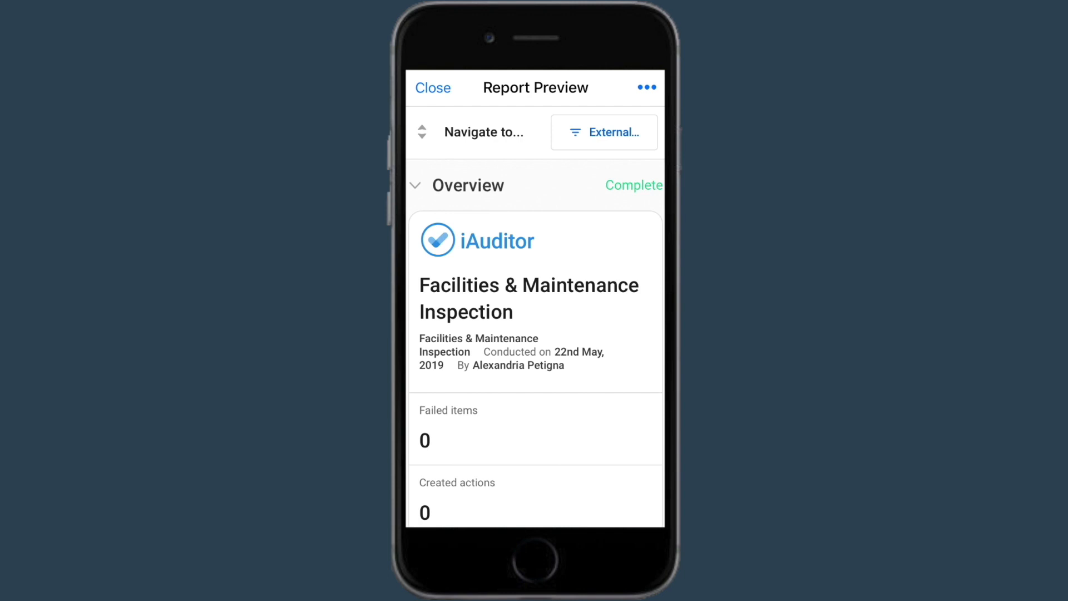
Generate the inspection's PDF report and send it by email to the preset recipient.
{"action": "left_click", "coordinate": [645, 87]}
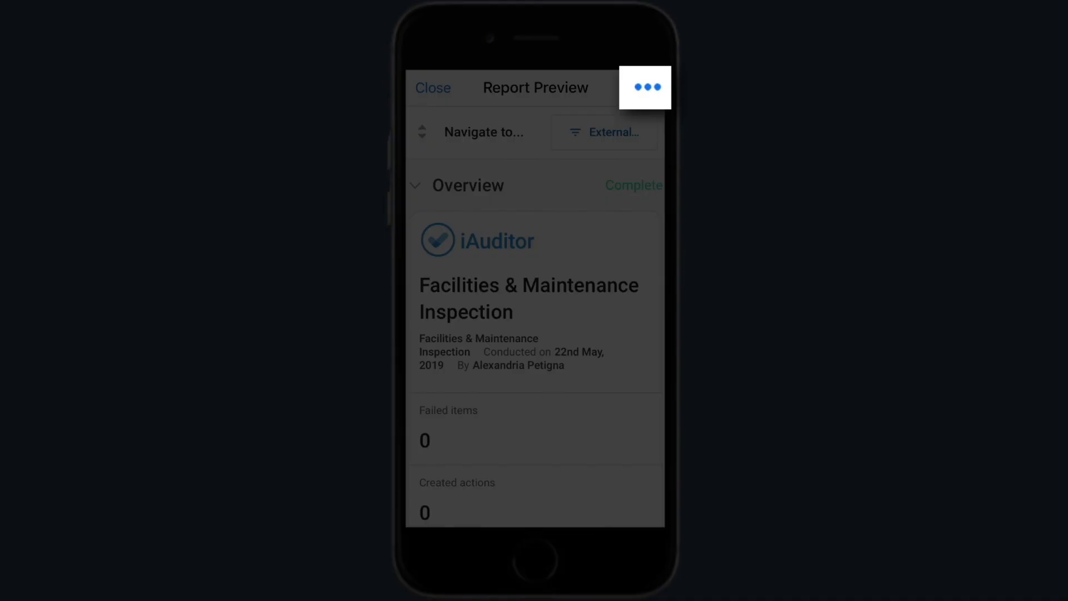
{"action": "left_click", "coordinate": [645, 87]}
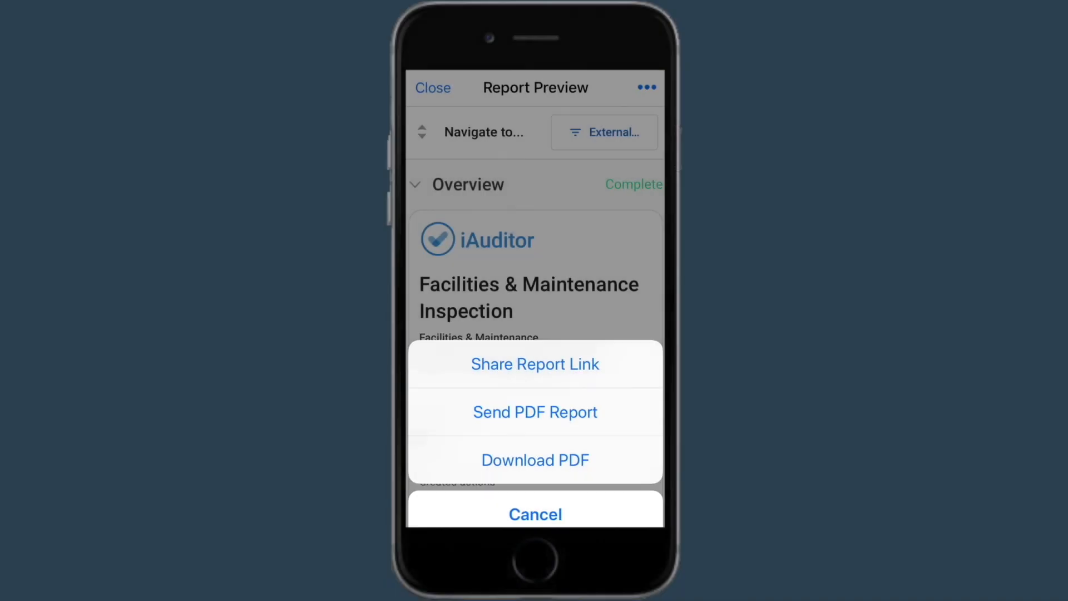
{"action": "left_click", "coordinate": [535, 460]}
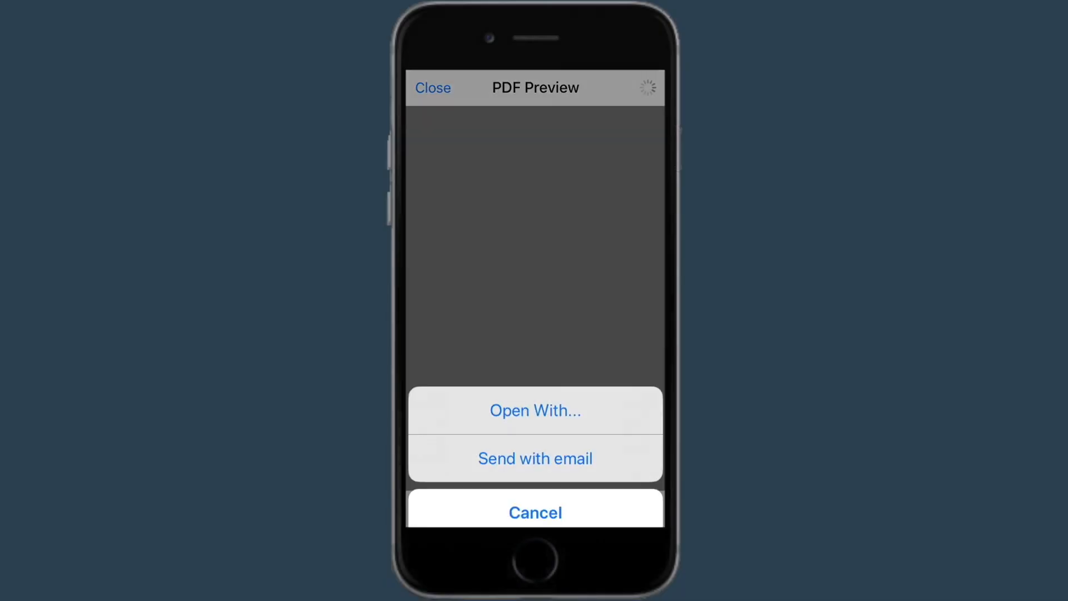
{"action": "left_click", "coordinate": [535, 458]}
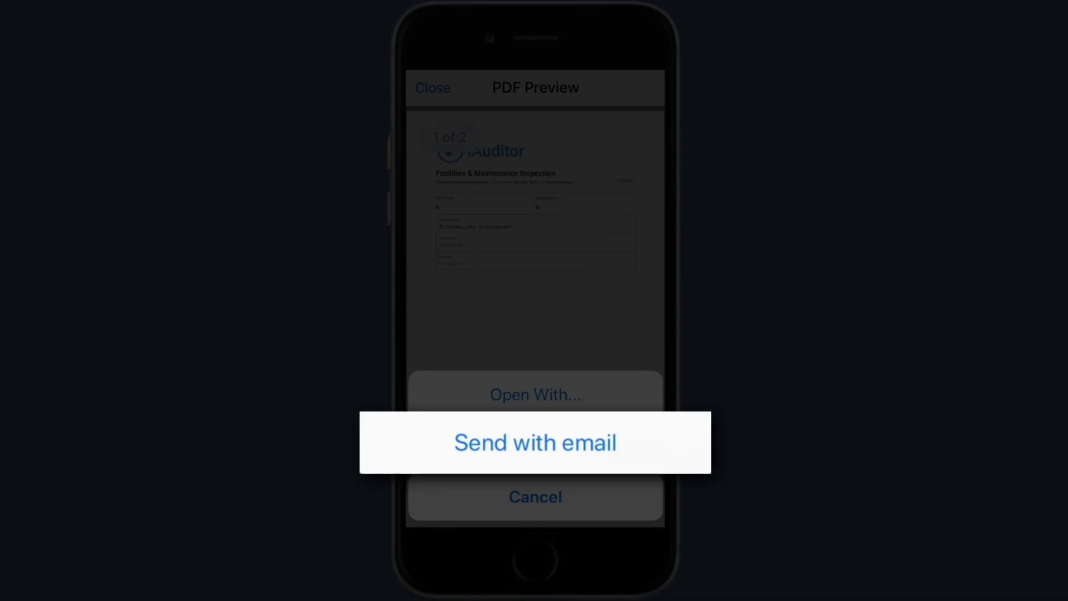
{"action": "left_click", "coordinate": [534, 442]}
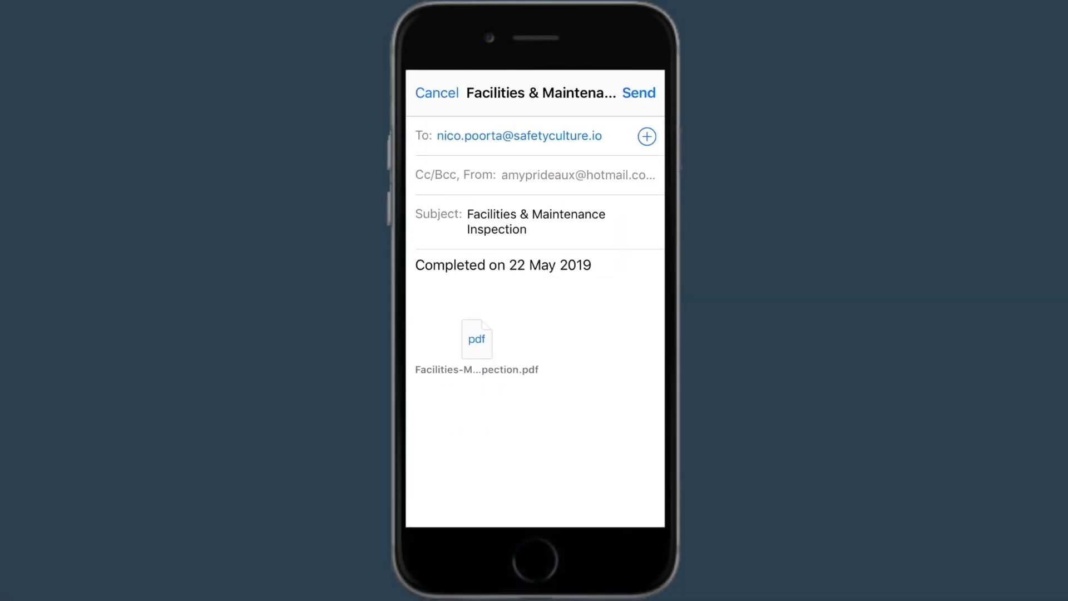
{"action": "left_click", "coordinate": [518, 135]}
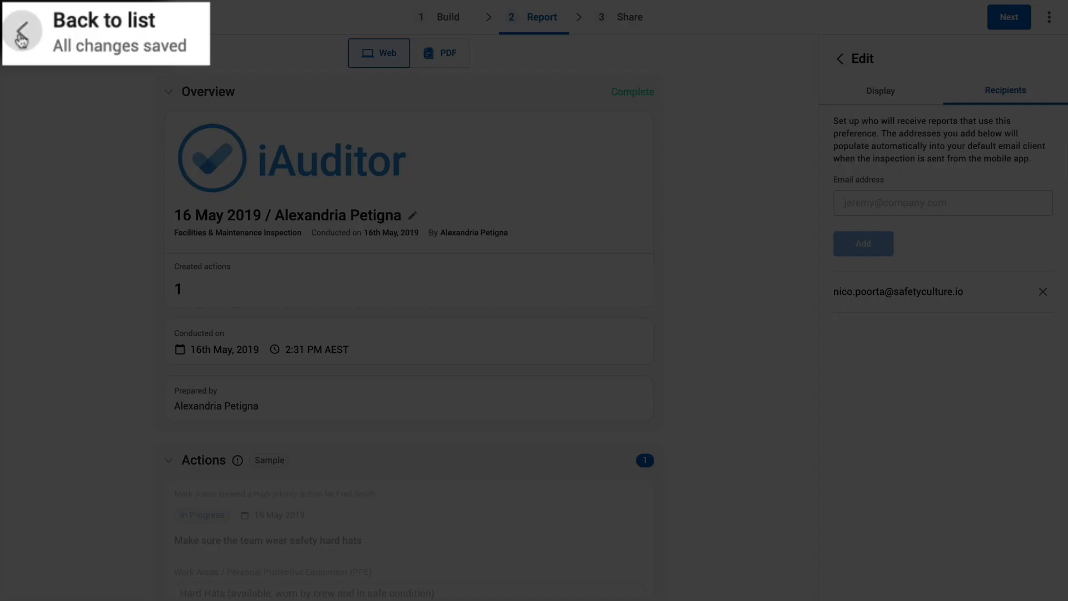
Return to the template list and open the Inspections list from the sidebar.
{"action": "left_click", "coordinate": [21, 34]}
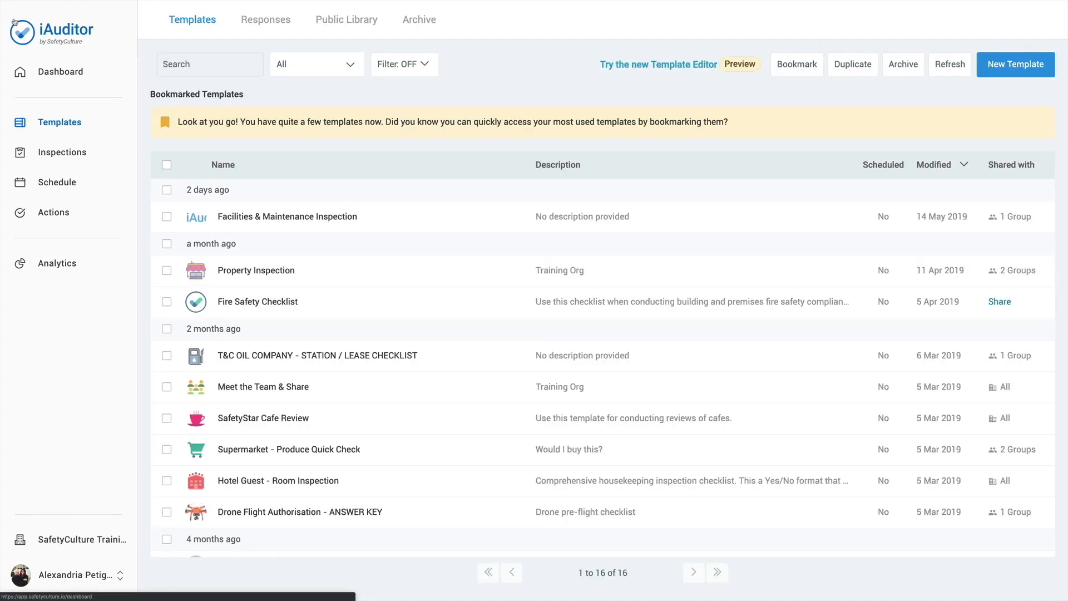
{"action": "left_click", "coordinate": [62, 152]}
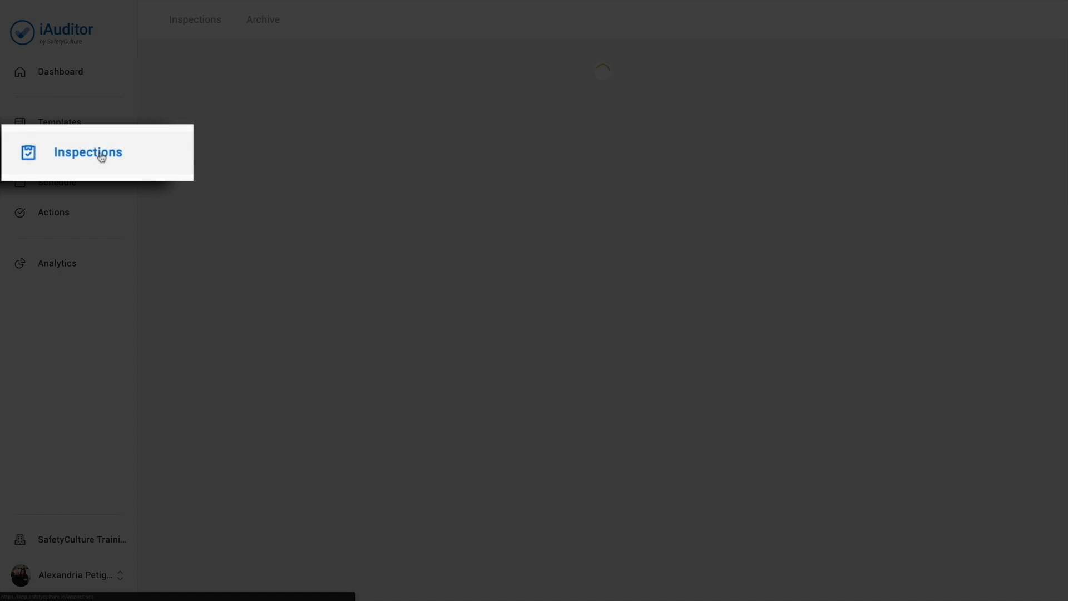
{"action": "left_click", "coordinate": [88, 152]}
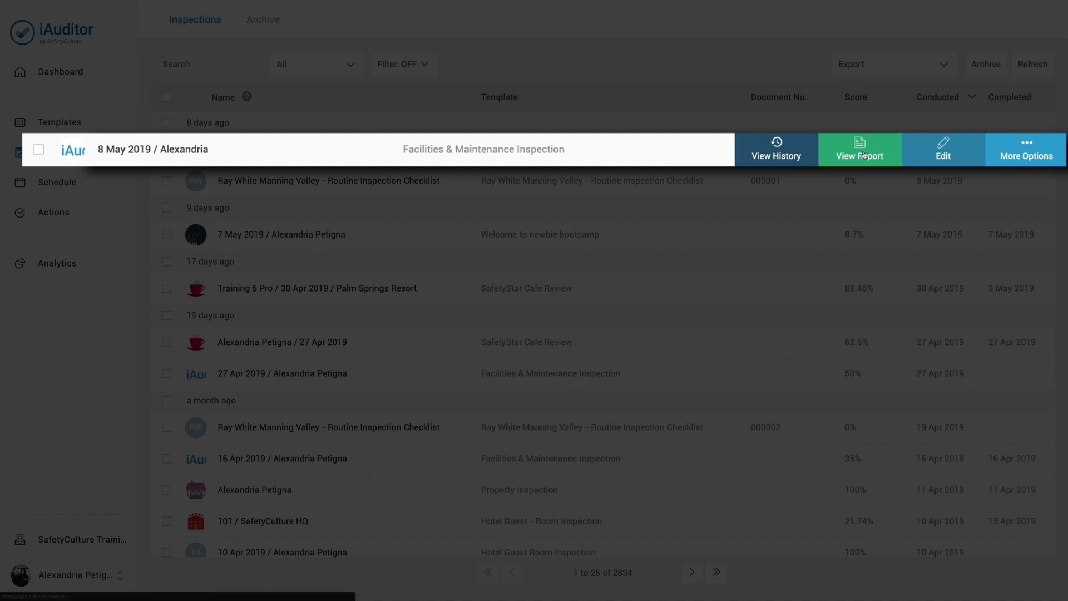
Show the 8 May 2019 report with External Contractor View and download it as PDF.
{"action": "left_click", "coordinate": [859, 149]}
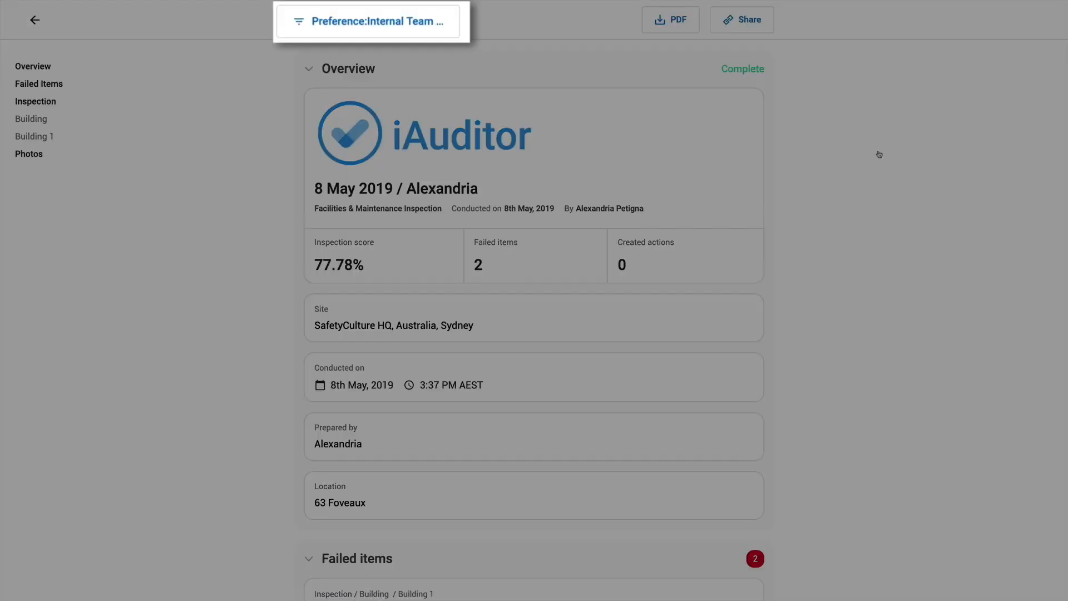
{"action": "left_click", "coordinate": [368, 20]}
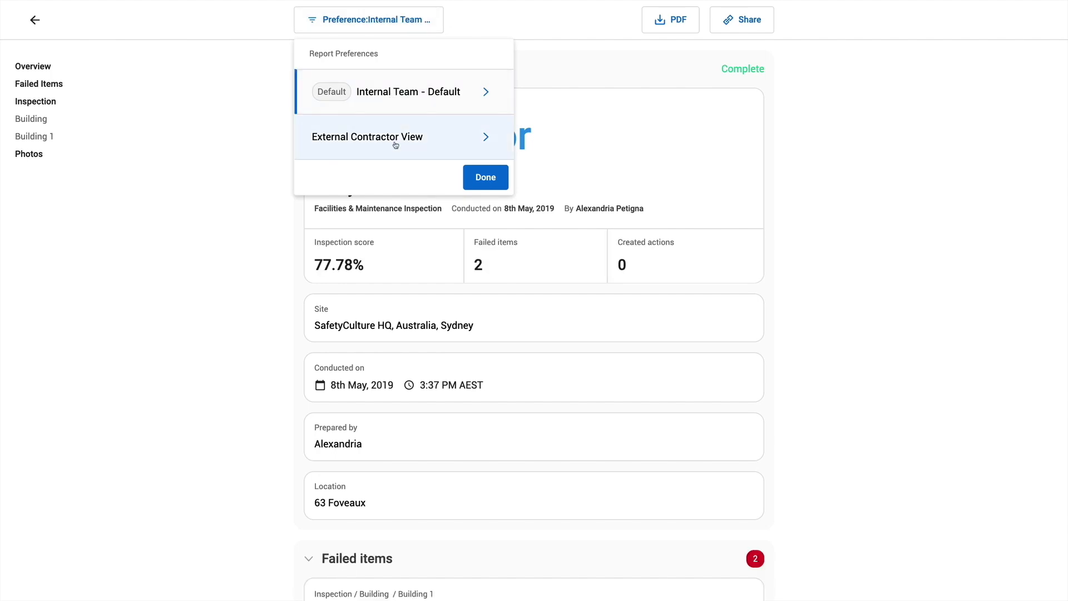
{"action": "mouse_move", "coordinate": [405, 97]}
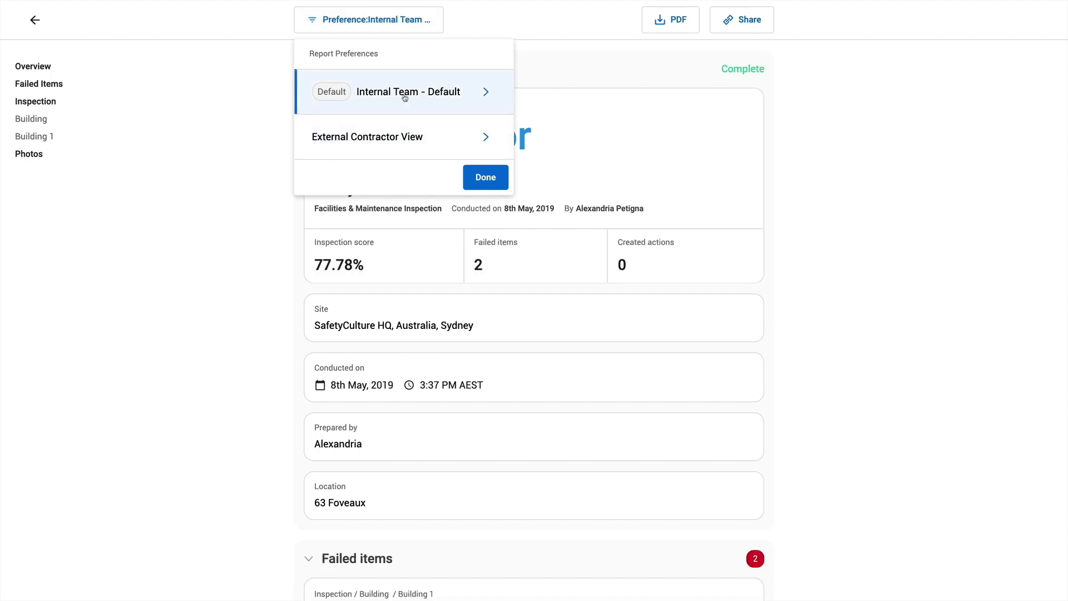
{"action": "left_click", "coordinate": [368, 137]}
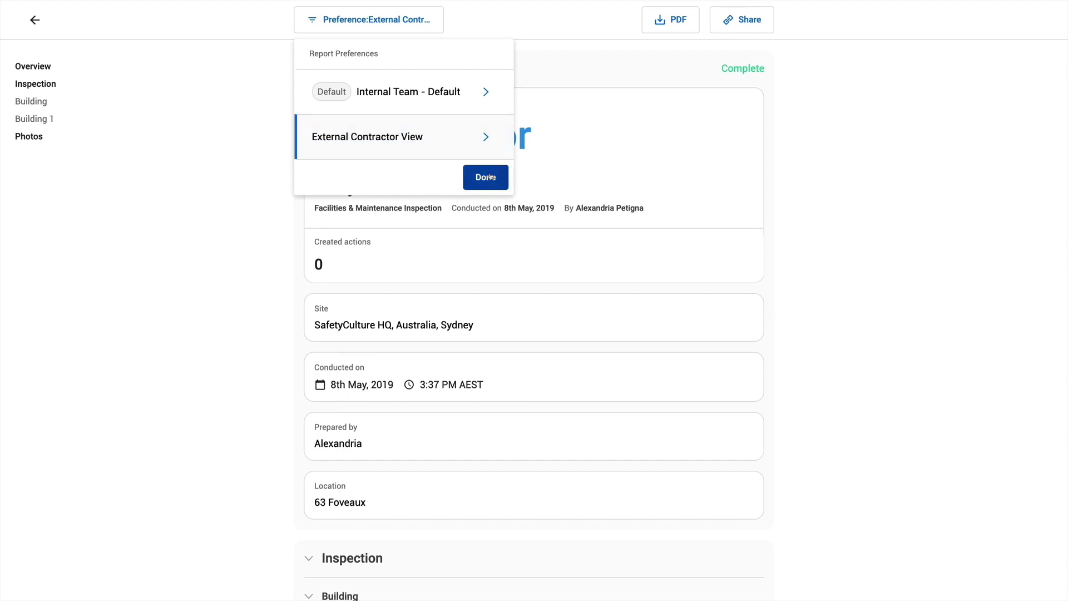
{"action": "left_click", "coordinate": [485, 177]}
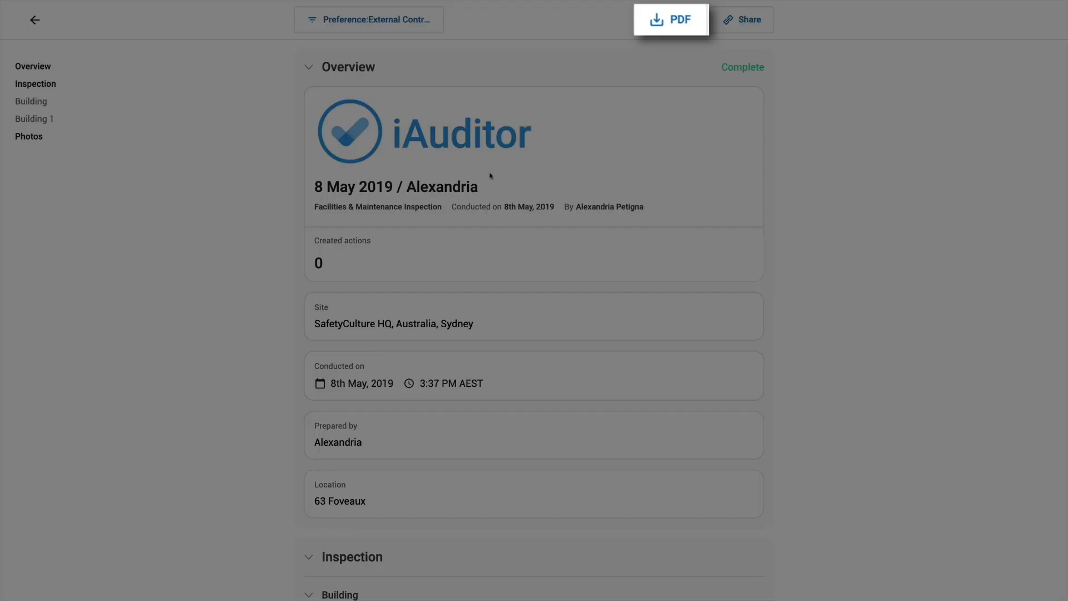
{"action": "left_click", "coordinate": [34, 20]}
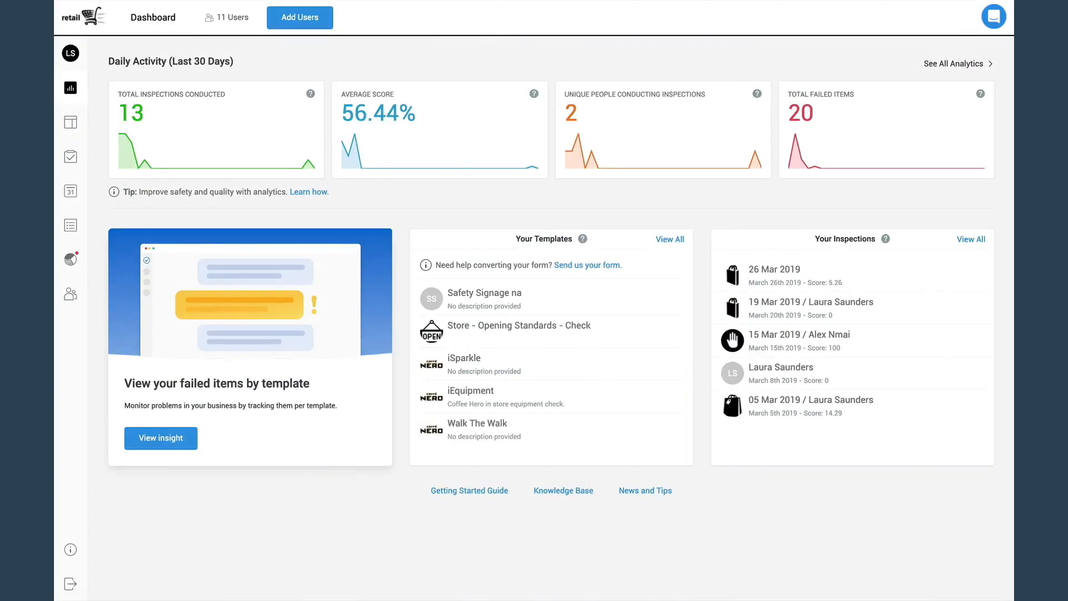
{"action": "left_click", "coordinate": [992, 17]}
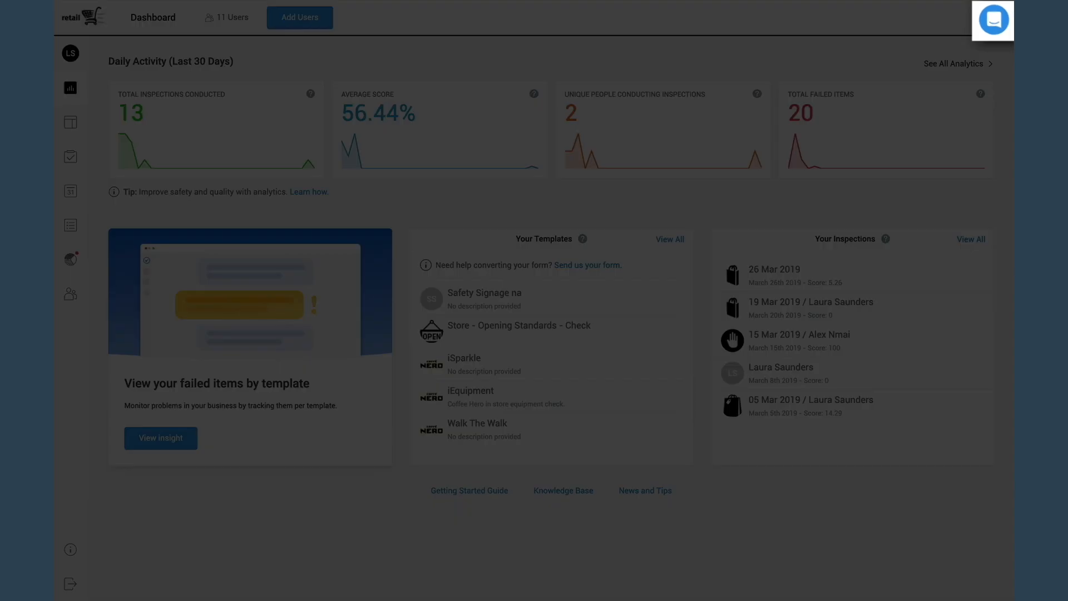